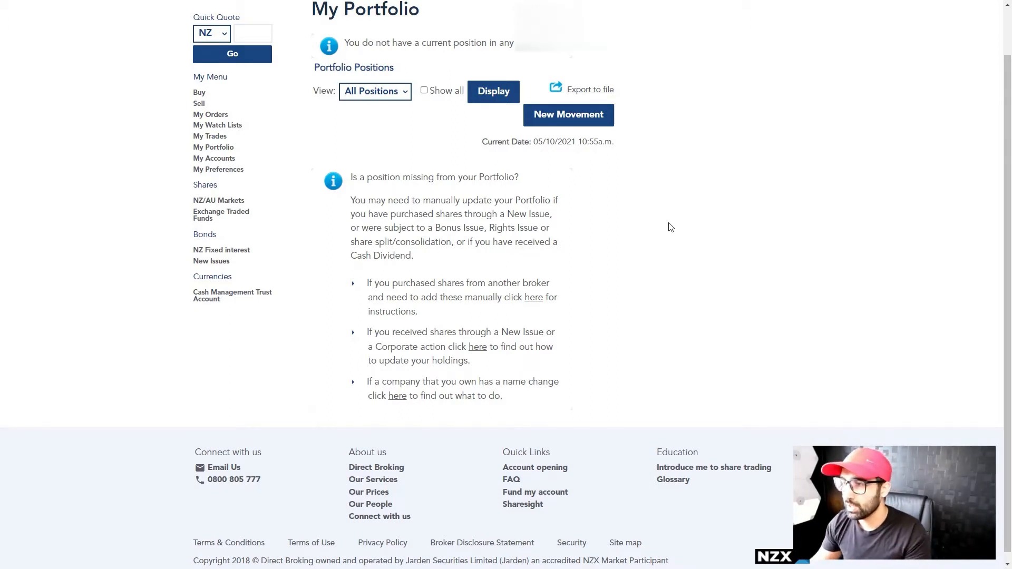
pyautogui.moveTo(560, 227)
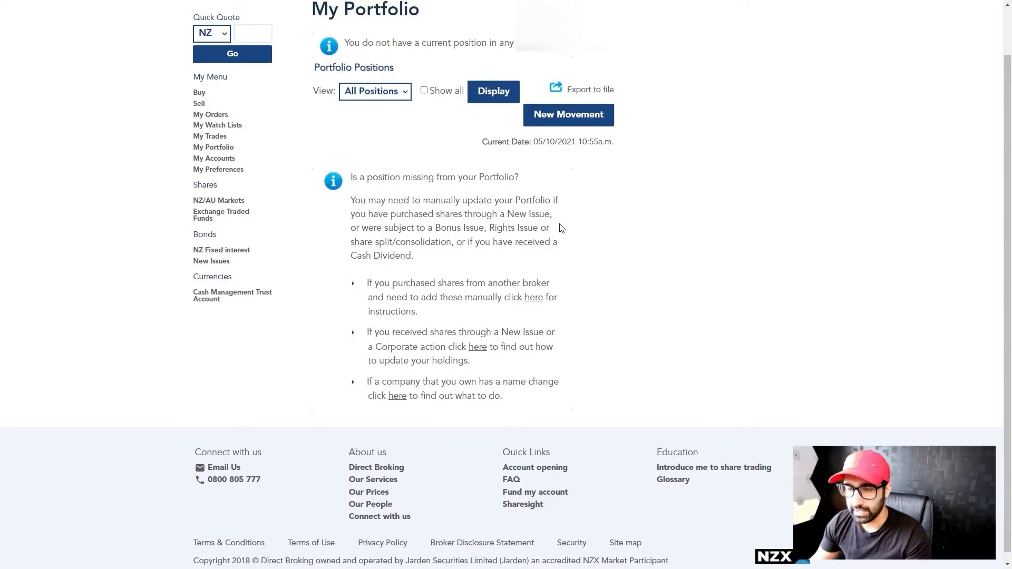
pyautogui.moveTo(528, 267)
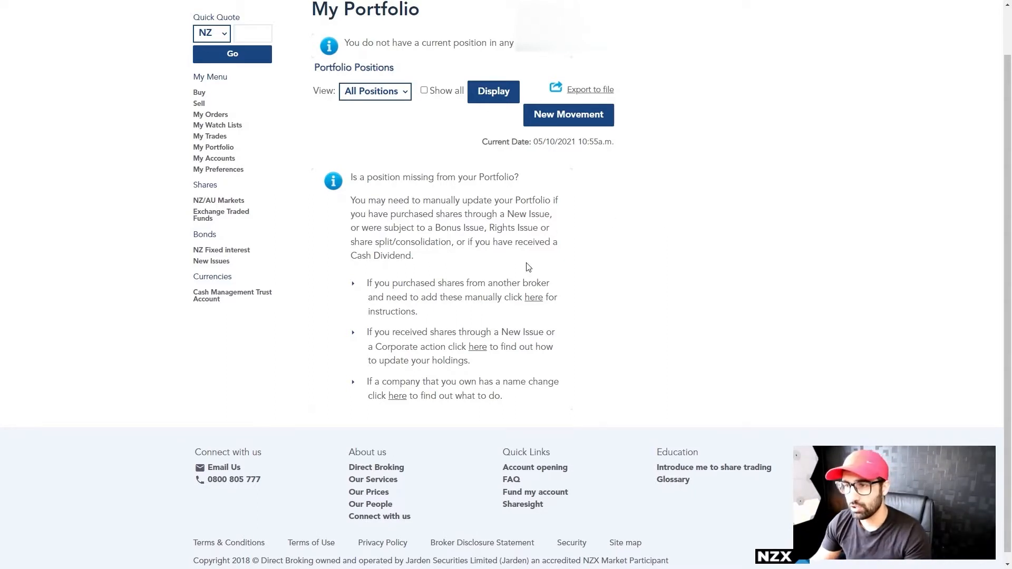
pyautogui.moveTo(541, 215)
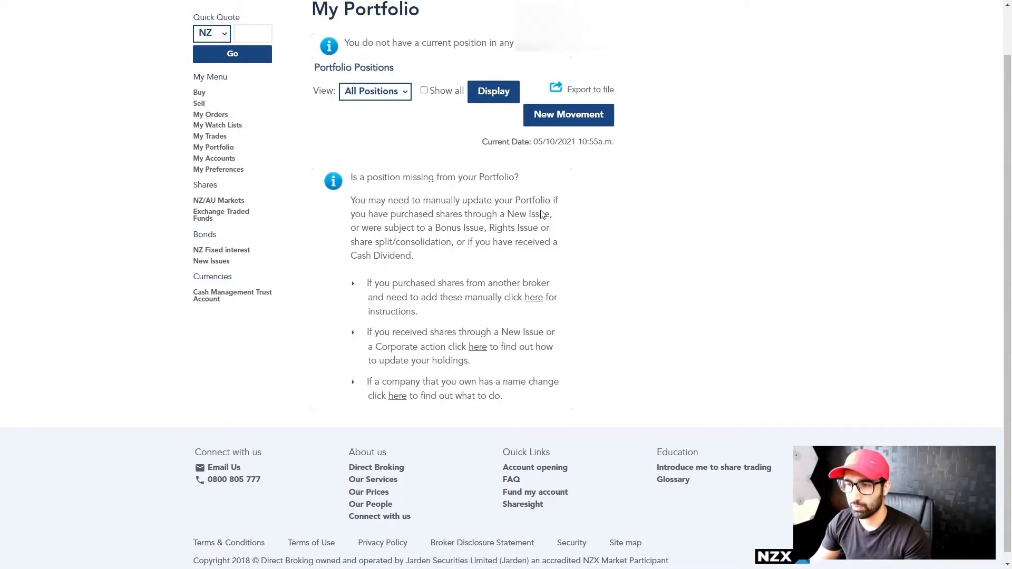
pyautogui.moveTo(368, 130)
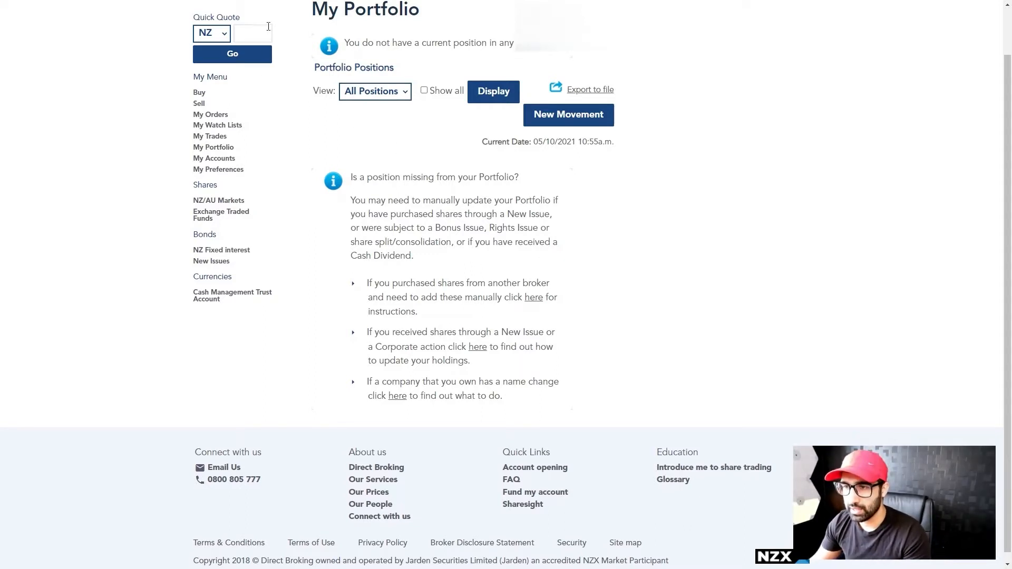
# Step: Enter 'rak' in Quick Quote to load the Air New Zealand (AIR.NZ) quote
pyautogui.write('rak')
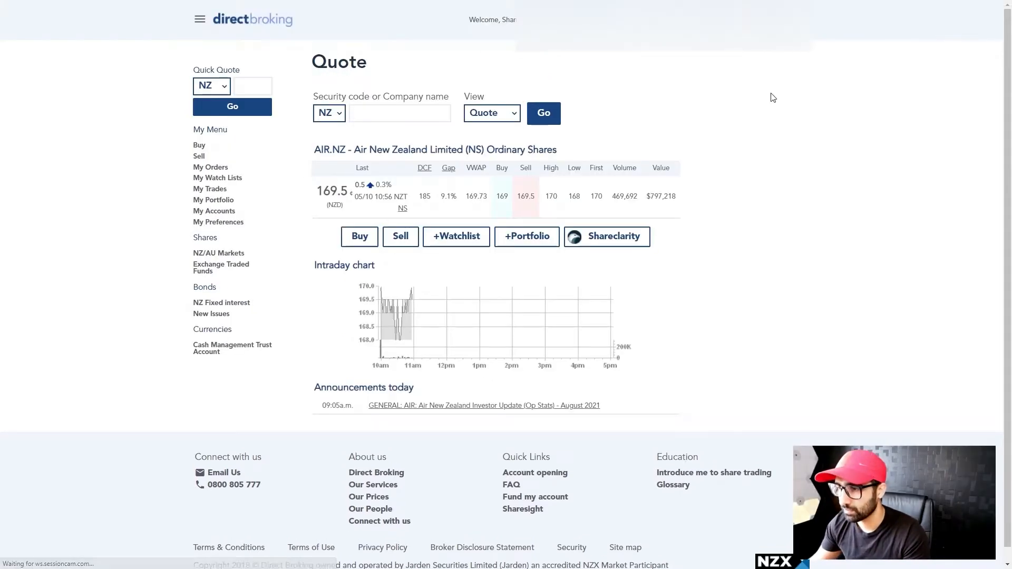
# Step: Mark the 169.5 last price and list the Detailed, Depth, Charts, News and Reuters views
pyautogui.scroll(3)
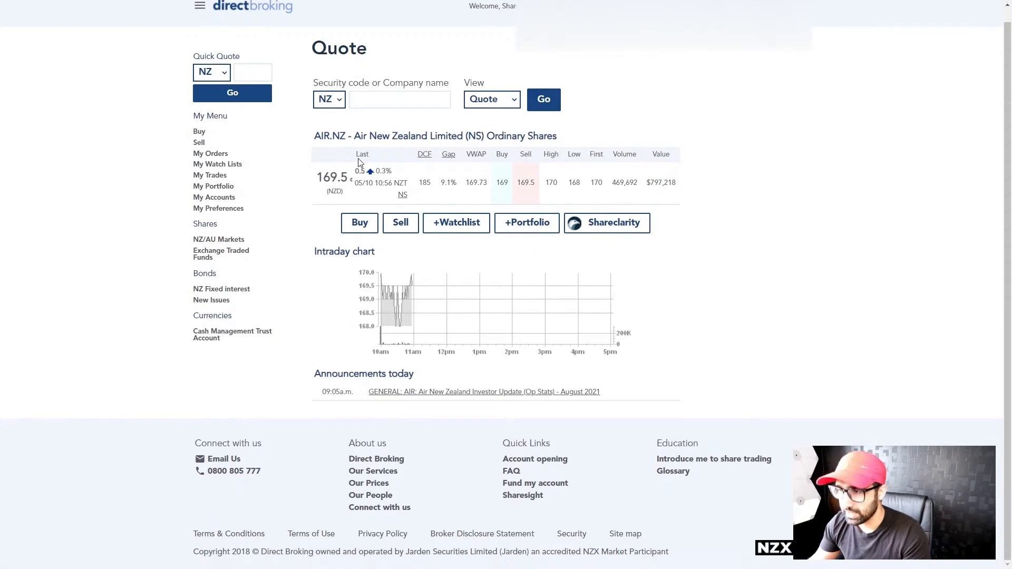
pyautogui.doubleClick(332, 179)
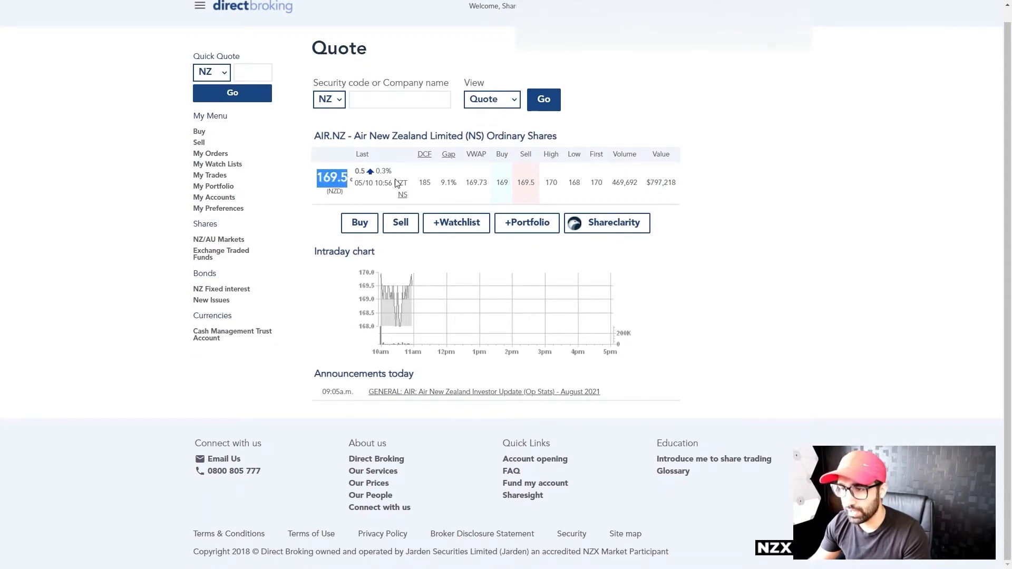
pyautogui.click(491, 99)
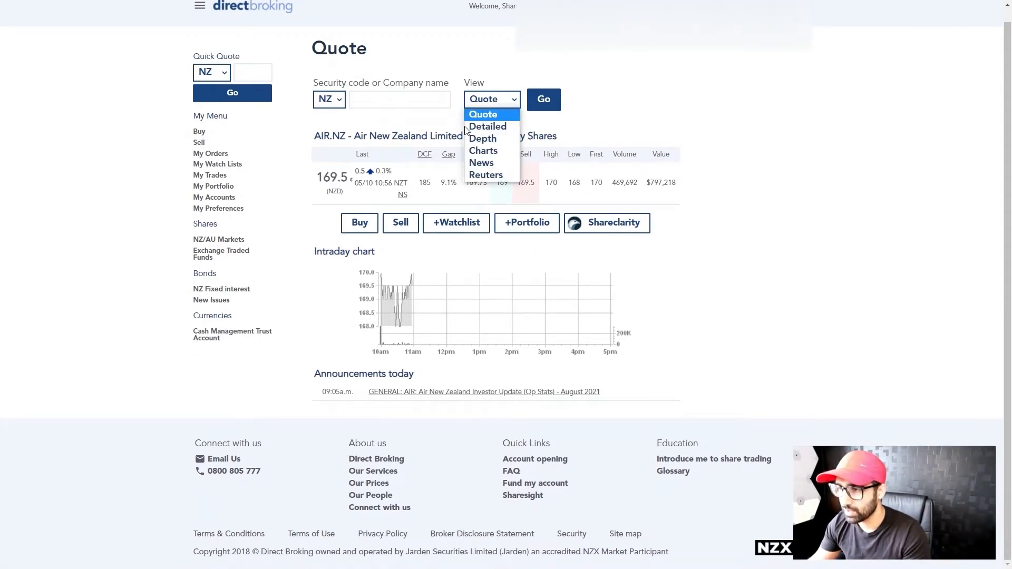
# Step: Show the Depth view, mark the 169.5 last price, and enter 'rak' as the code
pyautogui.click(483, 138)
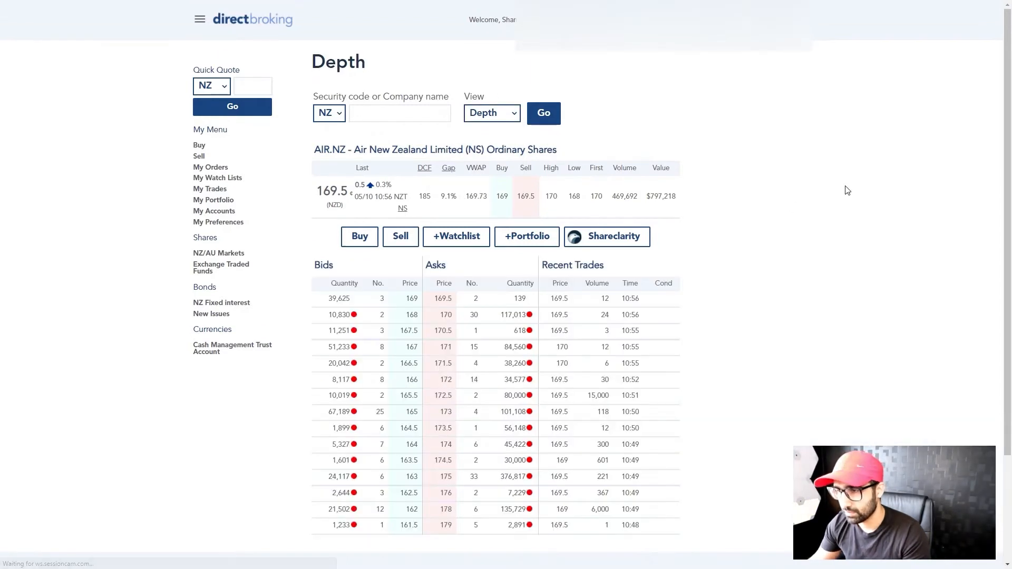
pyautogui.doubleClick(331, 191)
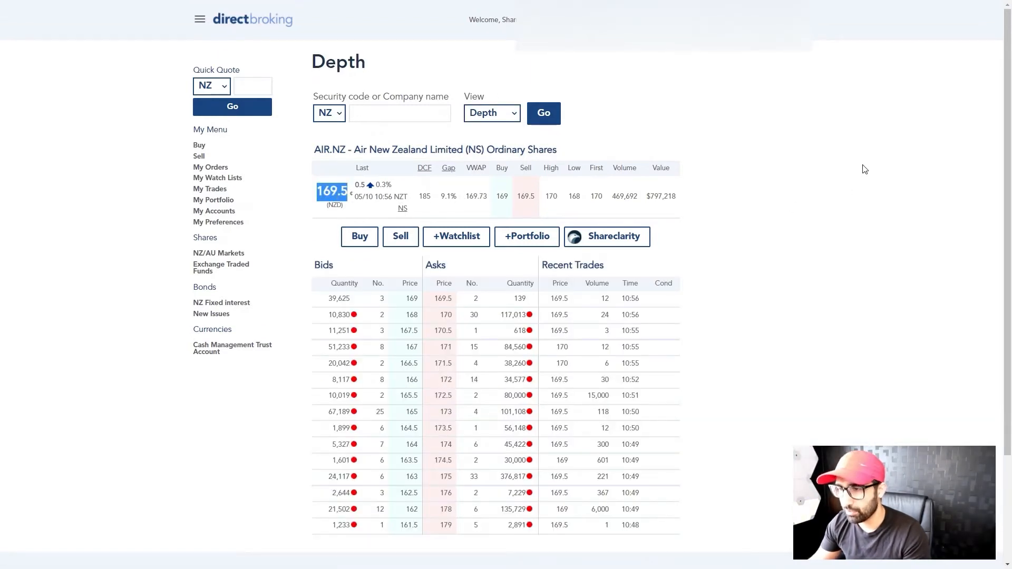
pyautogui.moveTo(570, 198)
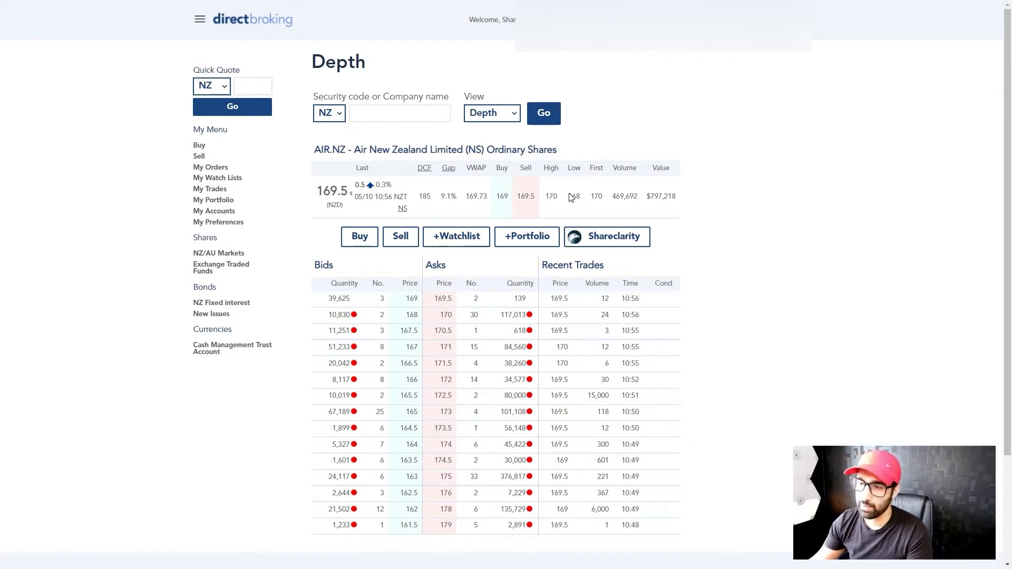
pyautogui.moveTo(578, 115)
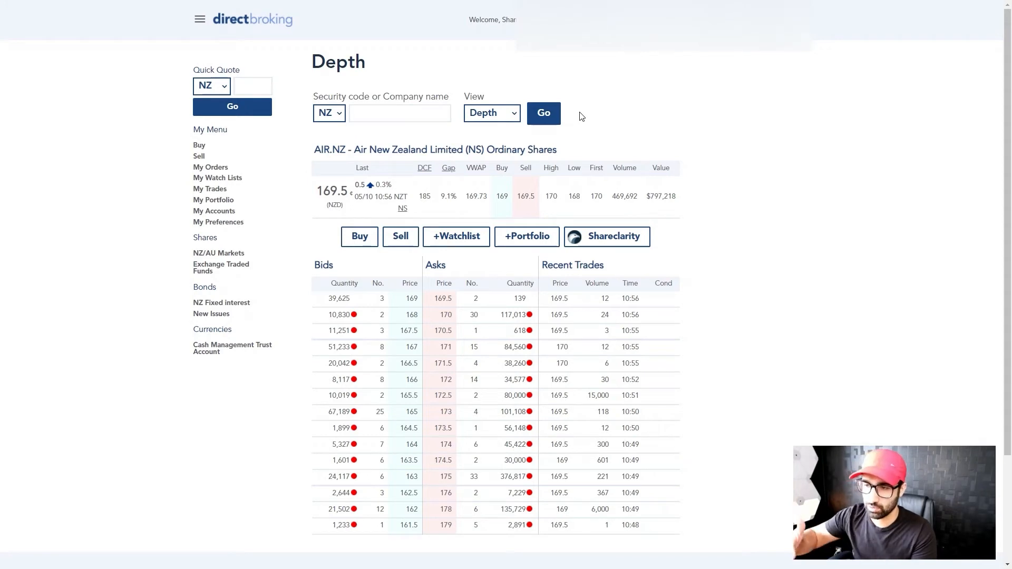
pyautogui.moveTo(726, 109)
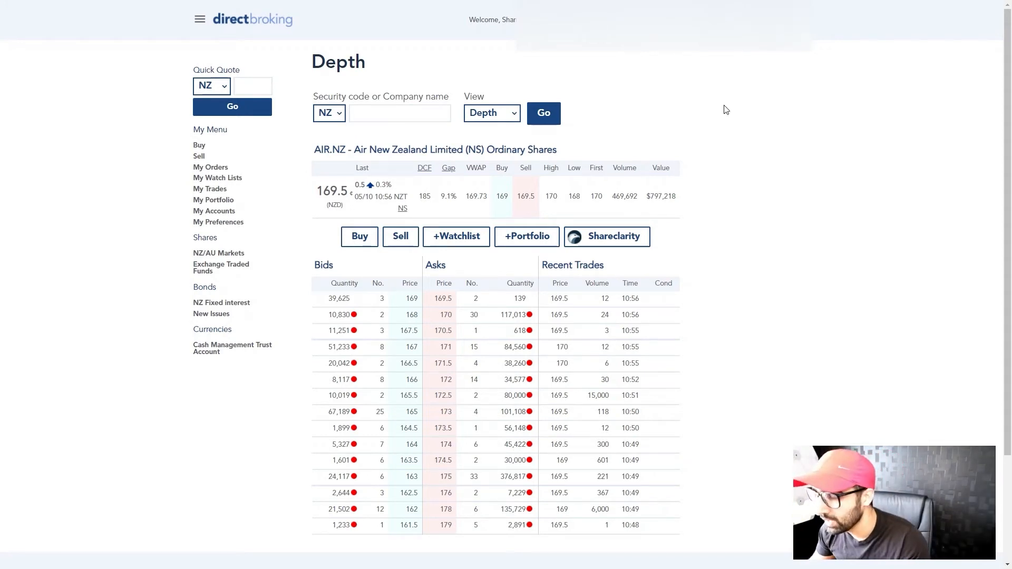
pyautogui.moveTo(265, 184)
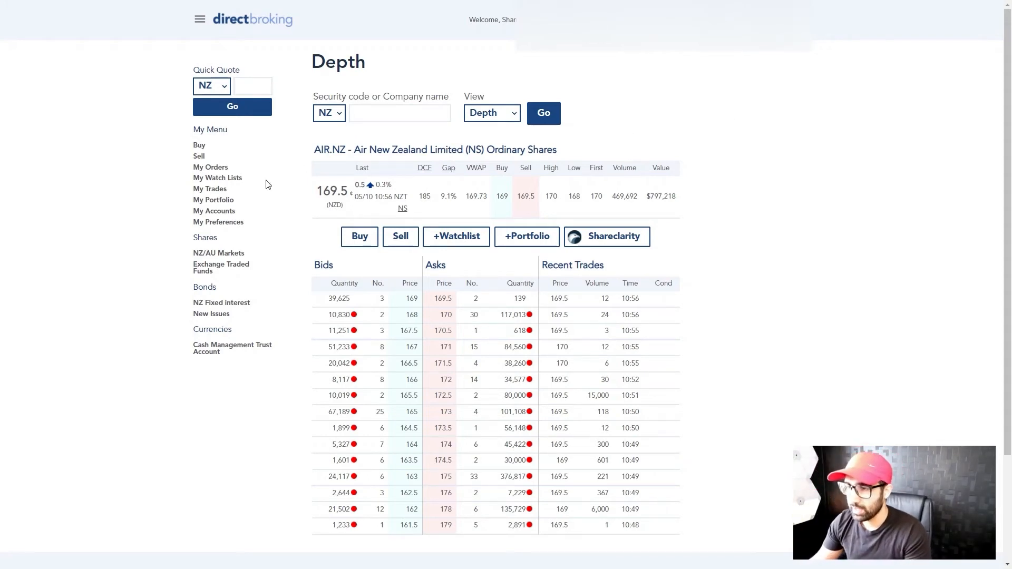
pyautogui.write('rak')
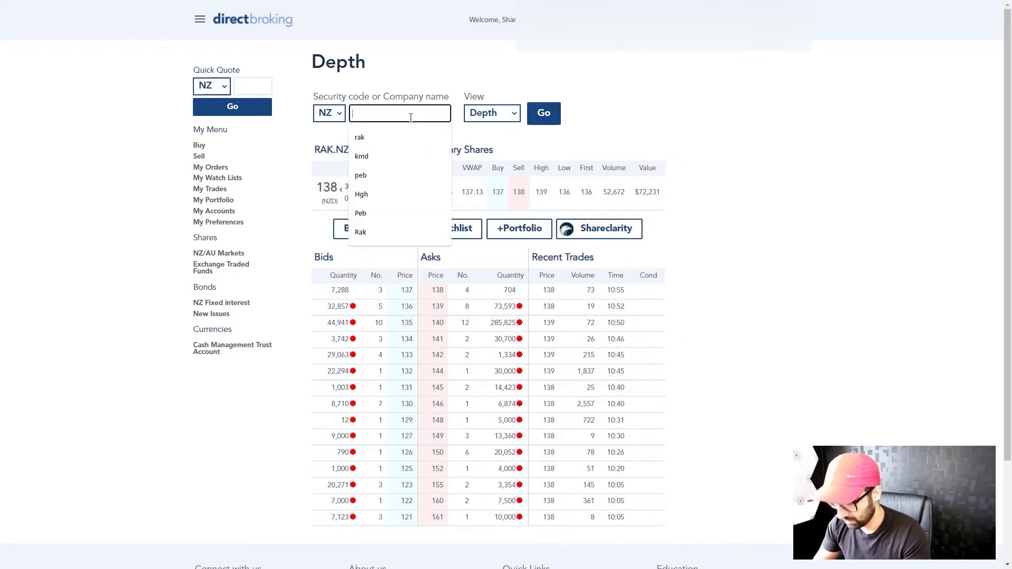
# Step: Load Heartland Group Holdings (HGH.NZ) from earlier searches and review its depth table
pyautogui.click(360, 194)
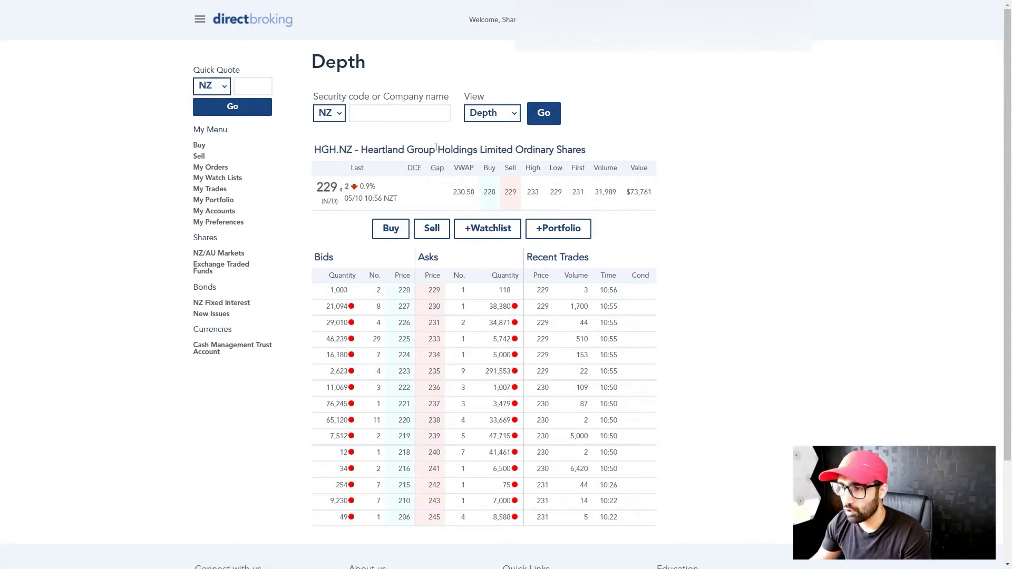
pyautogui.moveTo(710, 213)
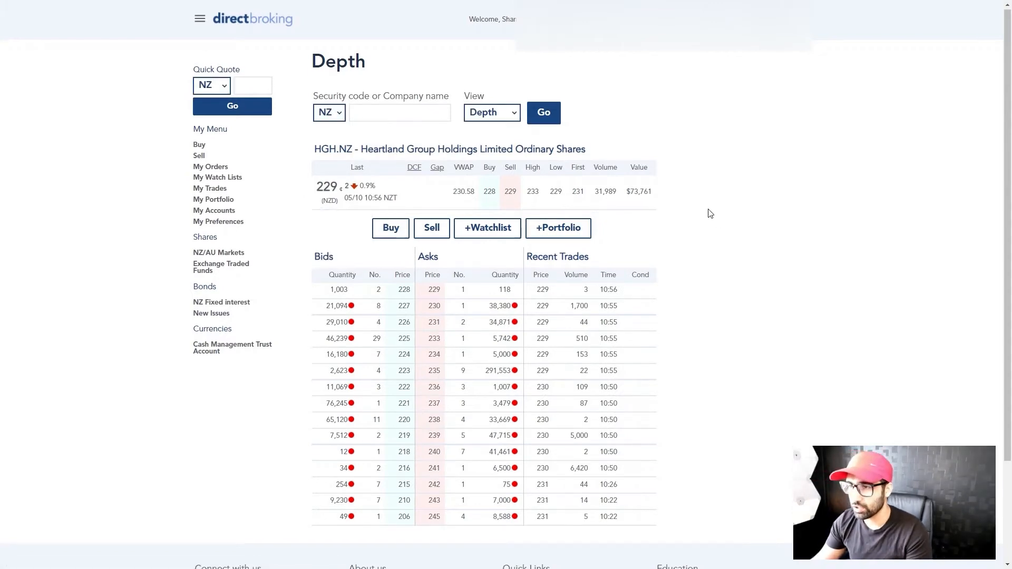
pyautogui.scroll(-3)
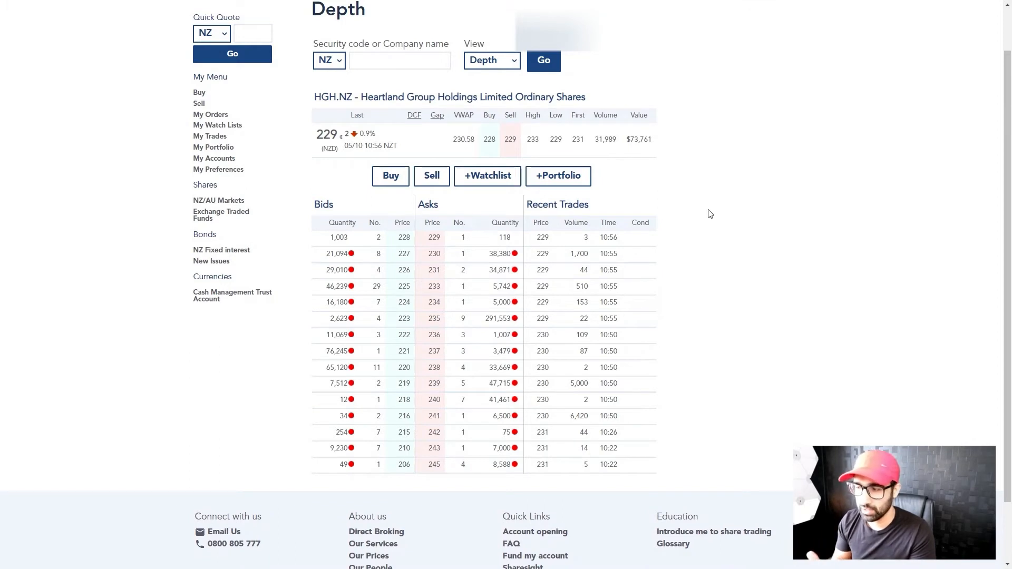
pyautogui.scroll(3)
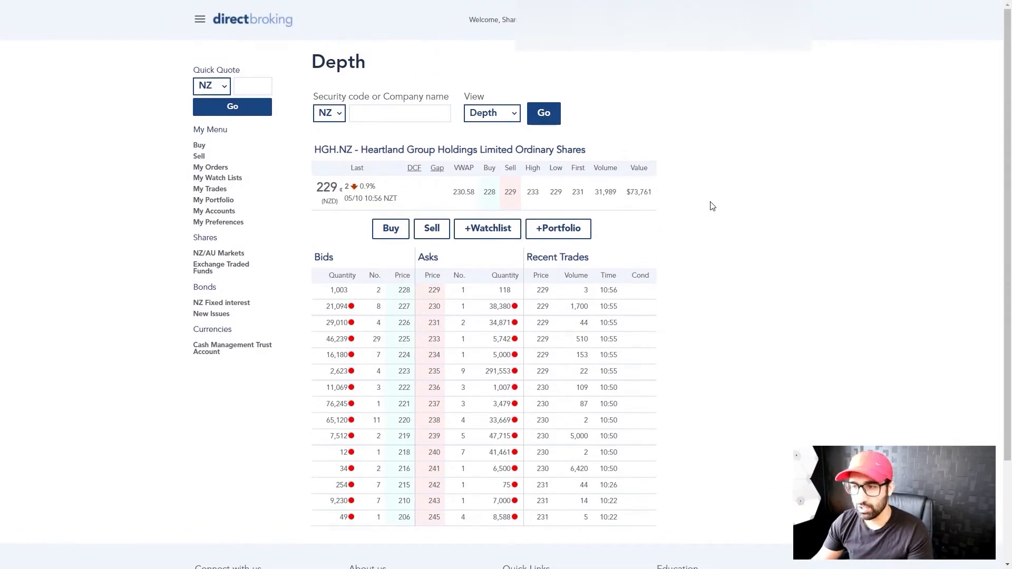
pyautogui.moveTo(697, 202)
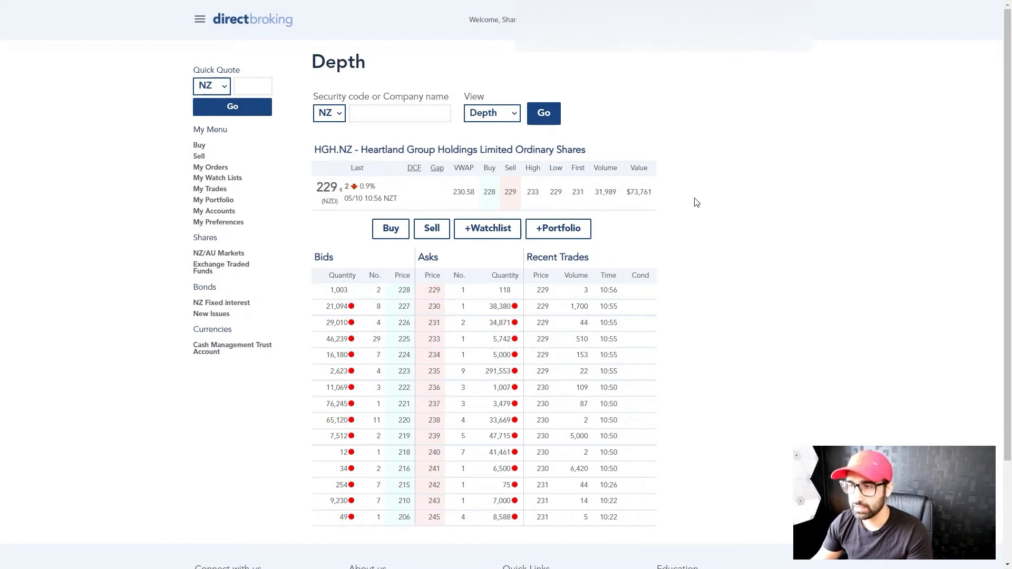
pyautogui.moveTo(715, 225)
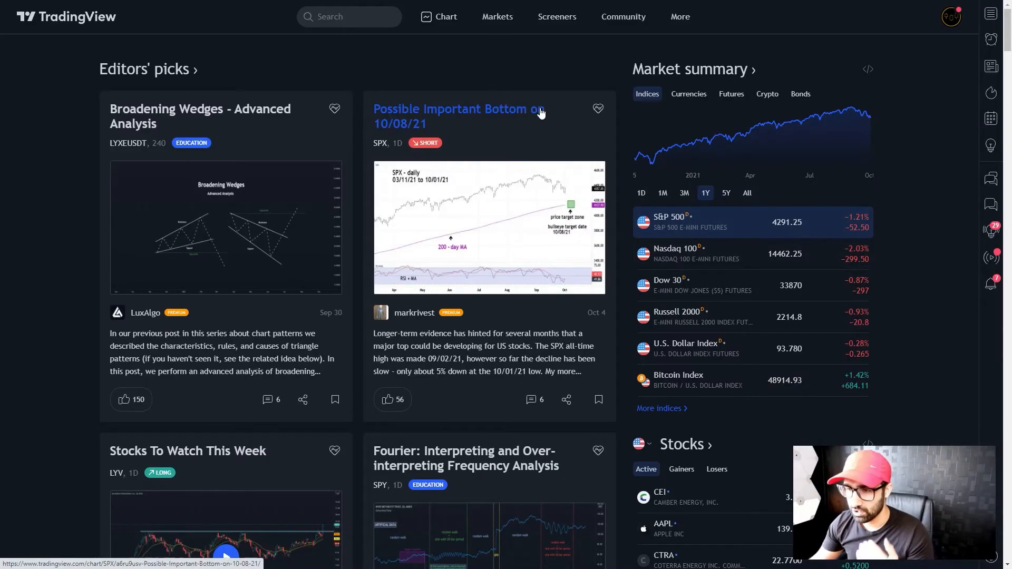
pyautogui.moveTo(815, 101)
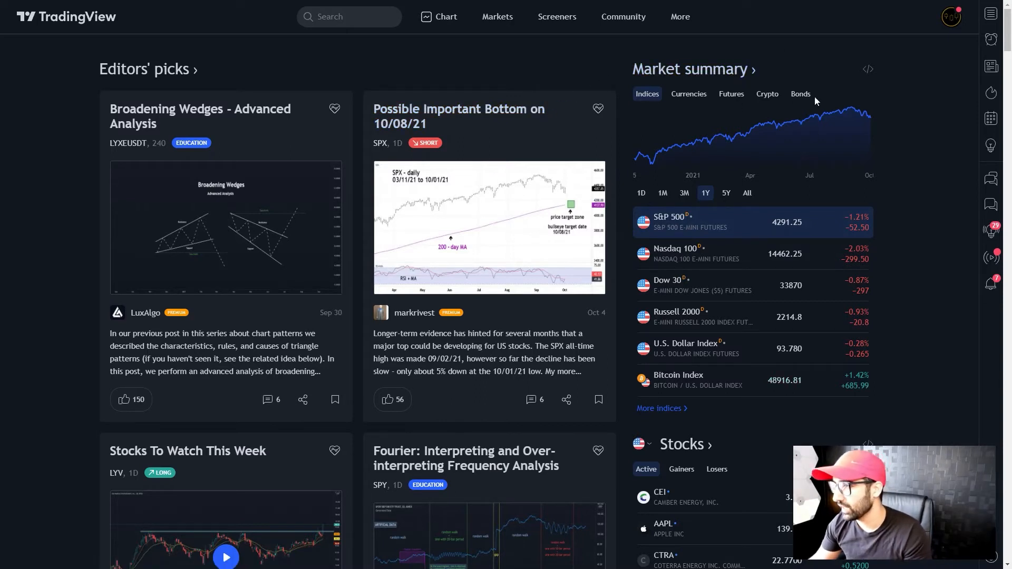
# Step: Review Account and Billing settings and open the Extra market data catalogue
pyautogui.click(950, 17)
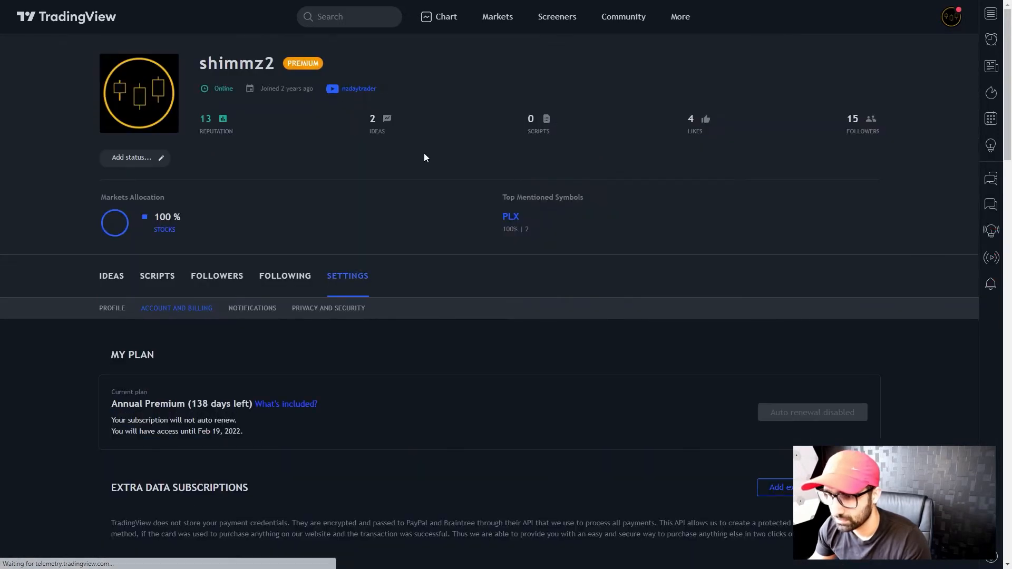
pyautogui.scroll(-3)
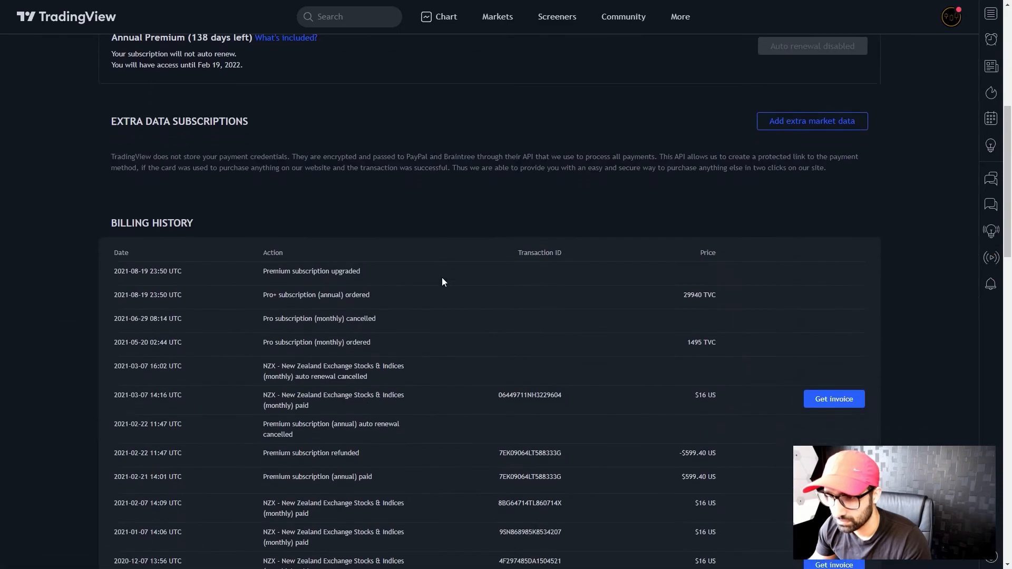
pyautogui.scroll(3)
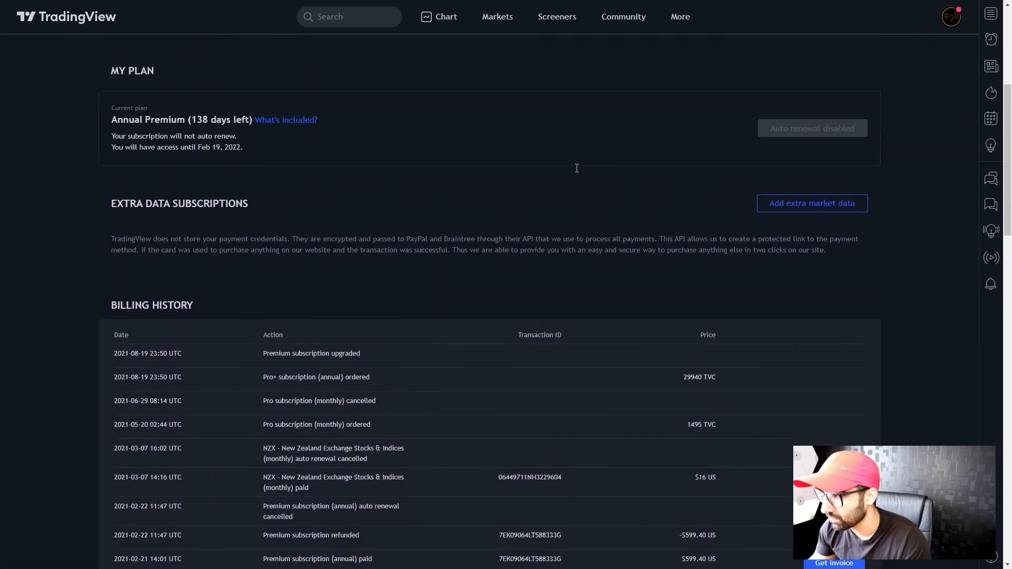
pyautogui.scroll(3)
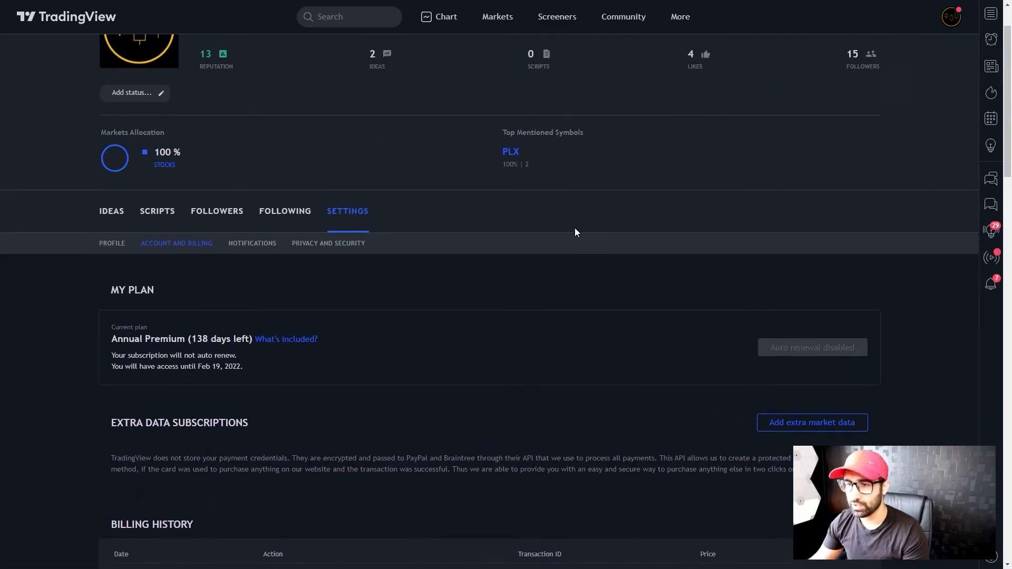
pyautogui.scroll(3)
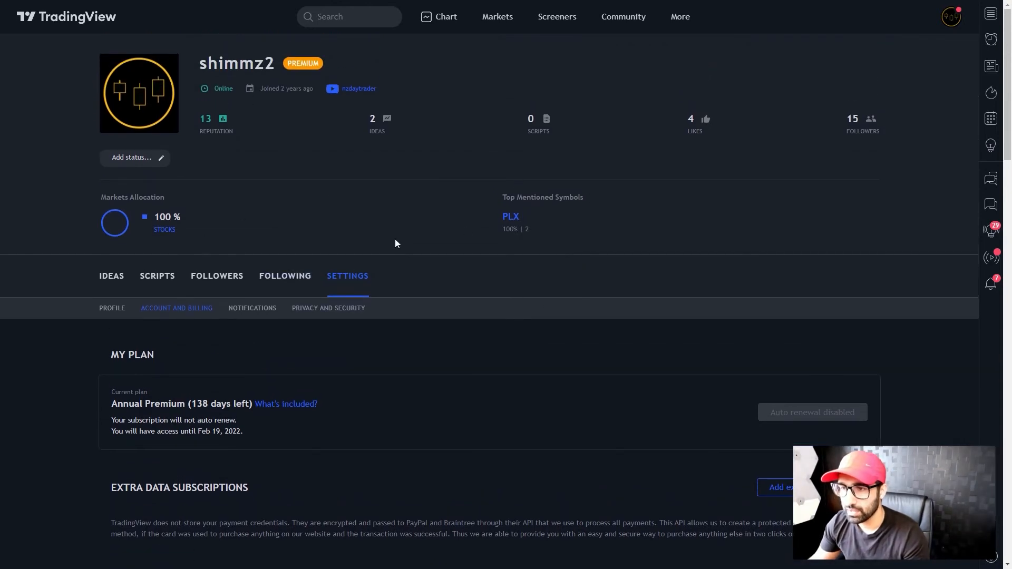
pyautogui.scroll(-3)
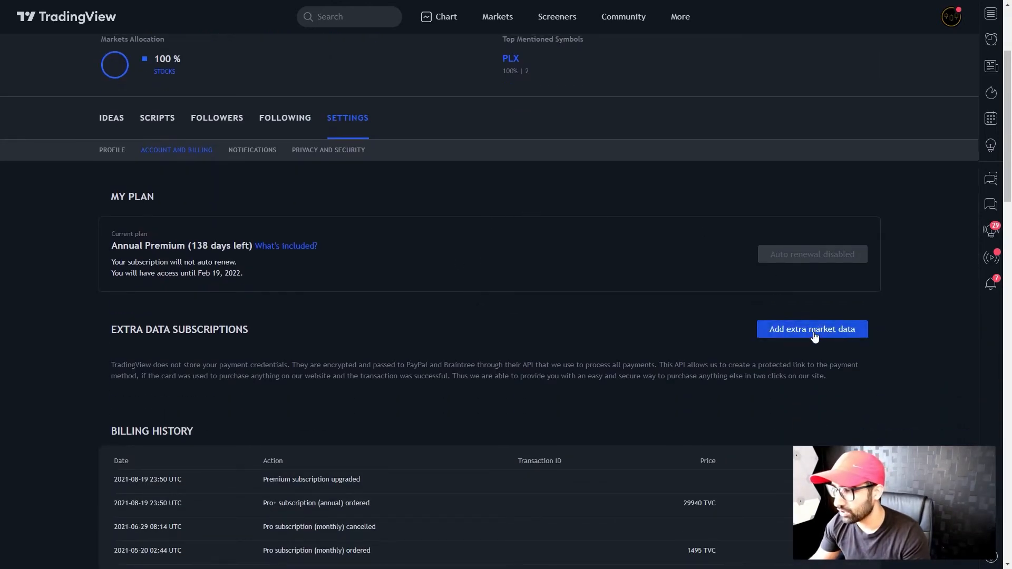
pyautogui.click(812, 329)
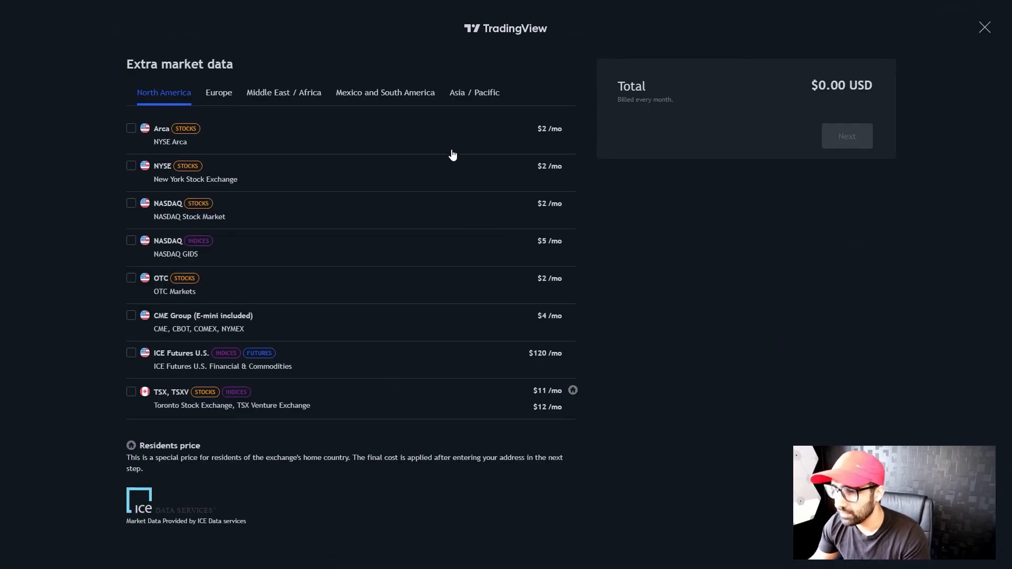
pyautogui.moveTo(284, 319)
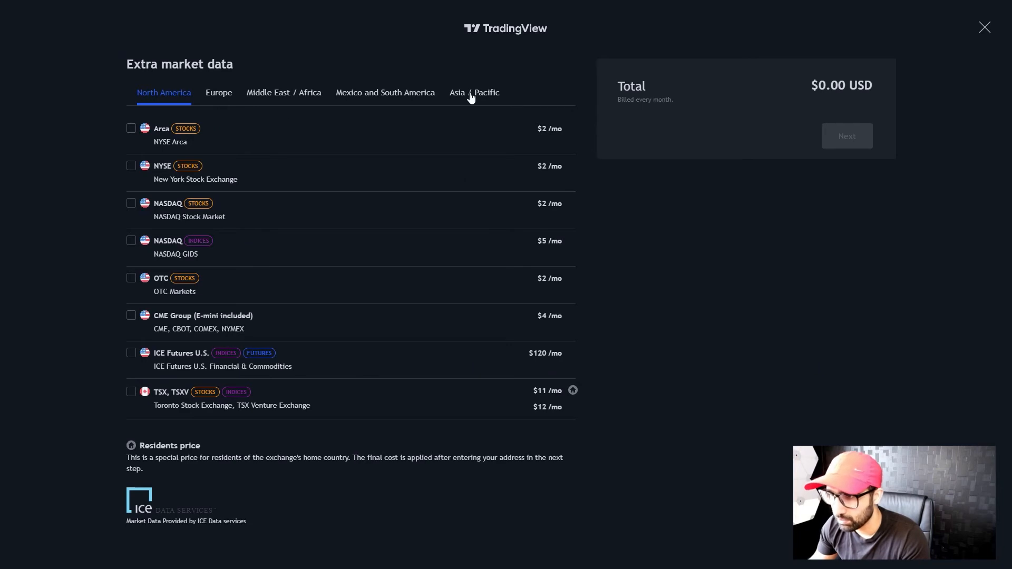
# Step: Select NZX Stocks & Indices under Asia / Pacific for a $16.00 USD monthly total
pyautogui.click(474, 92)
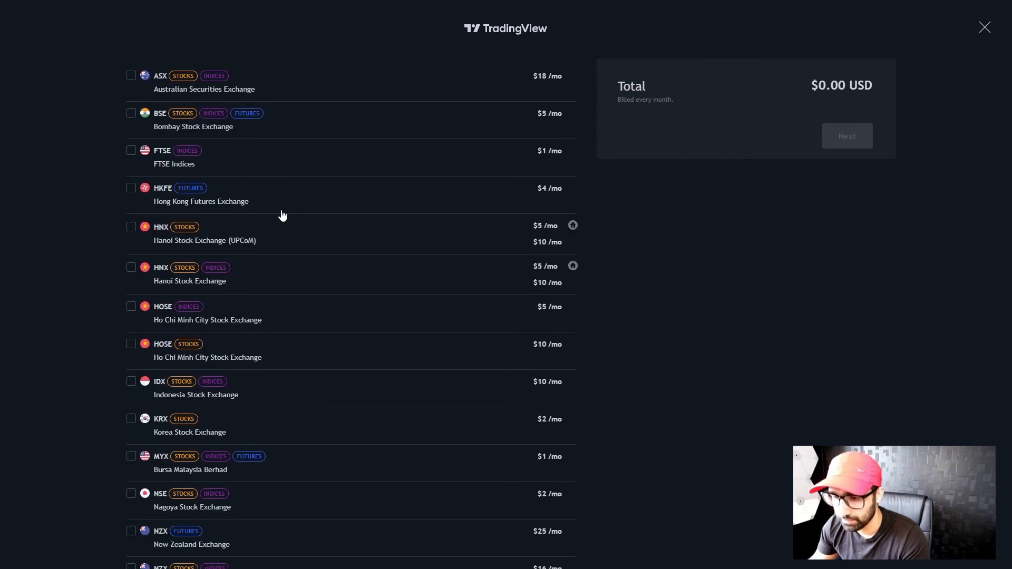
pyautogui.scroll(-3)
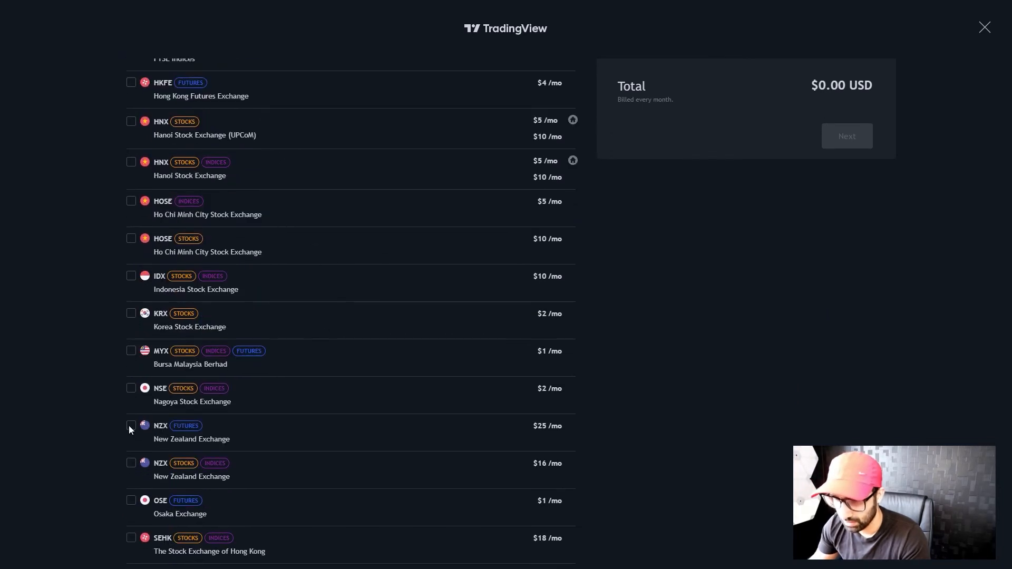
pyautogui.moveTo(144, 465)
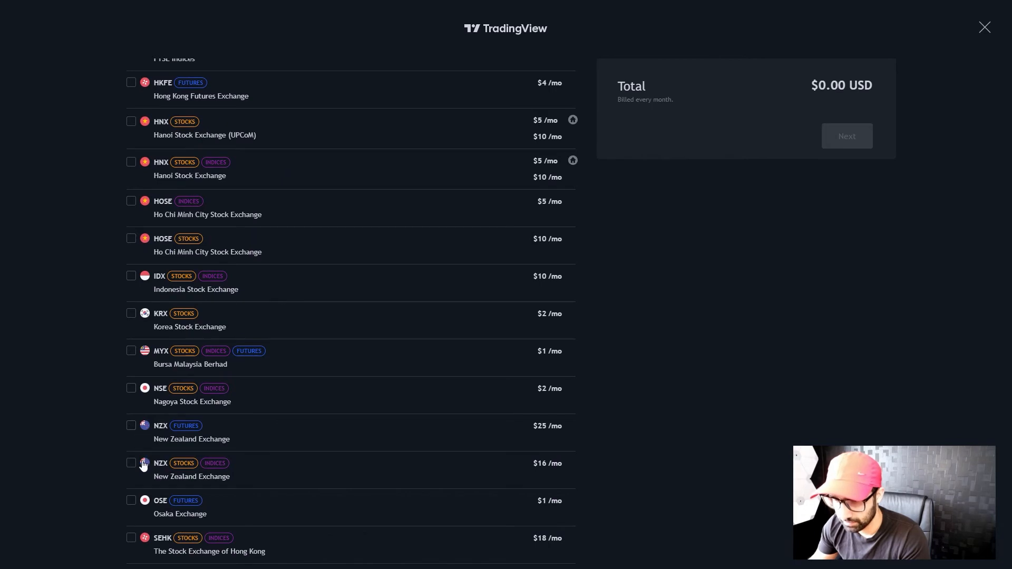
pyautogui.click(131, 463)
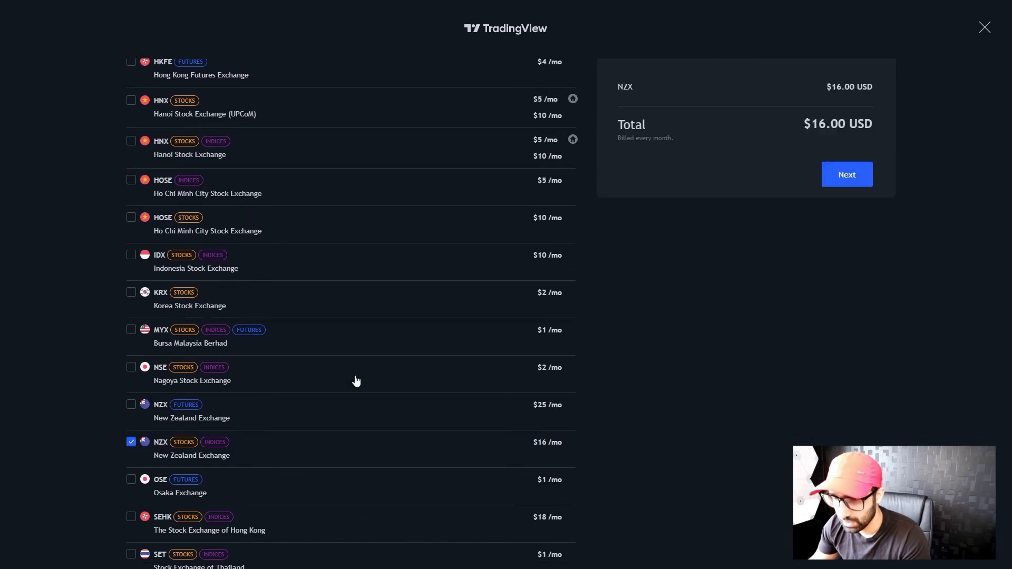
pyautogui.scroll(-3)
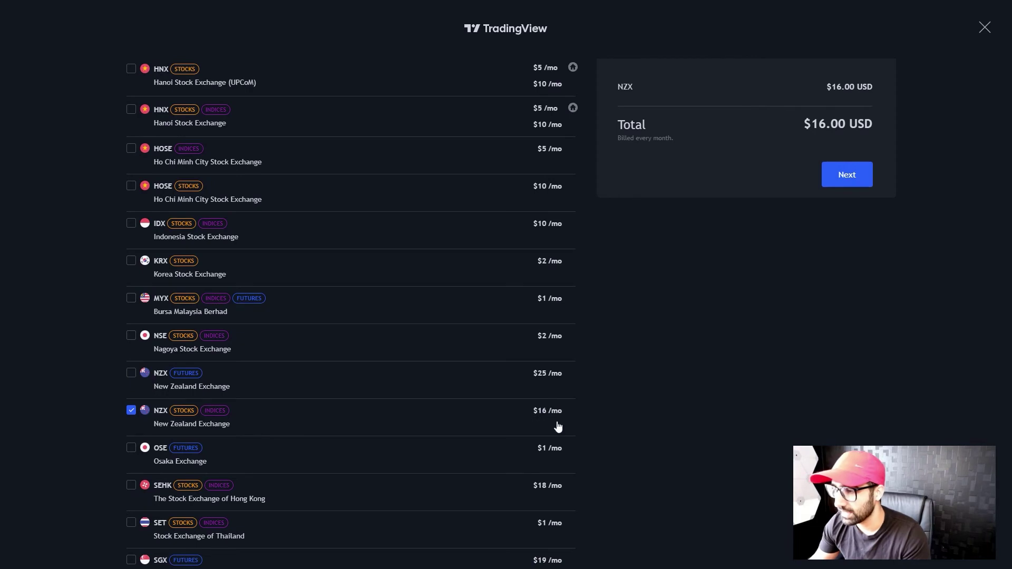
pyautogui.moveTo(304, 415)
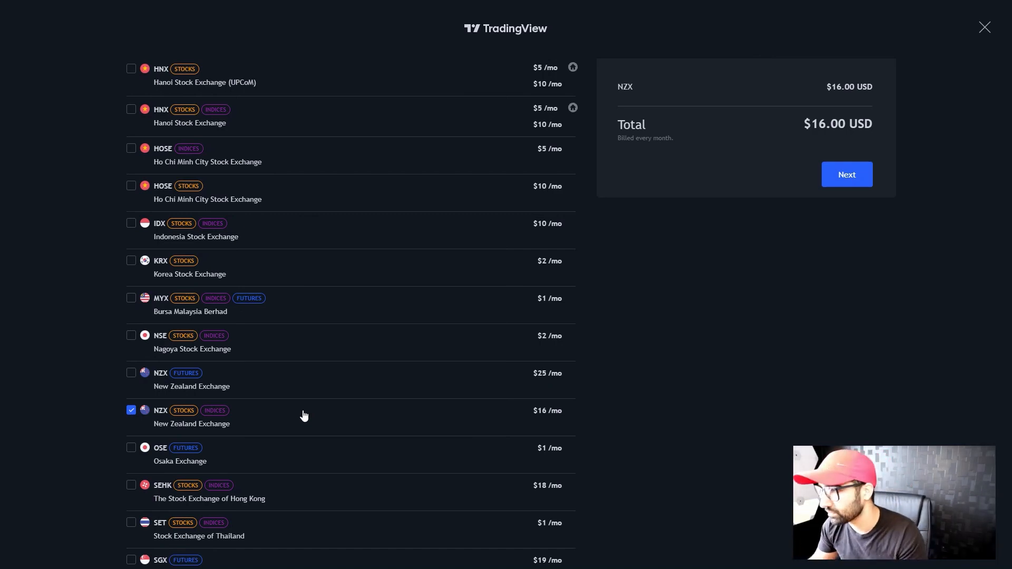
pyautogui.scroll(3)
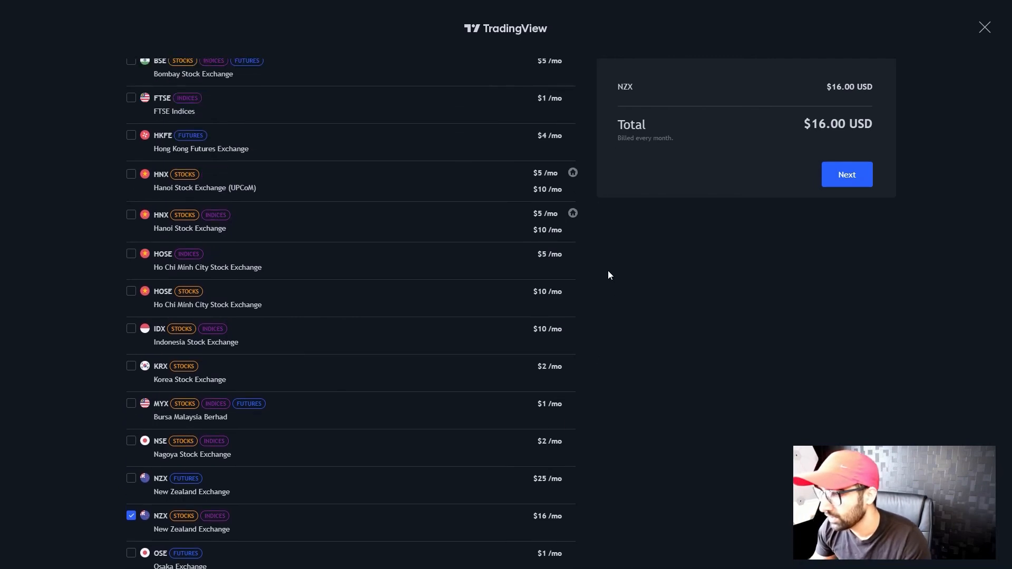
pyautogui.scroll(-3)
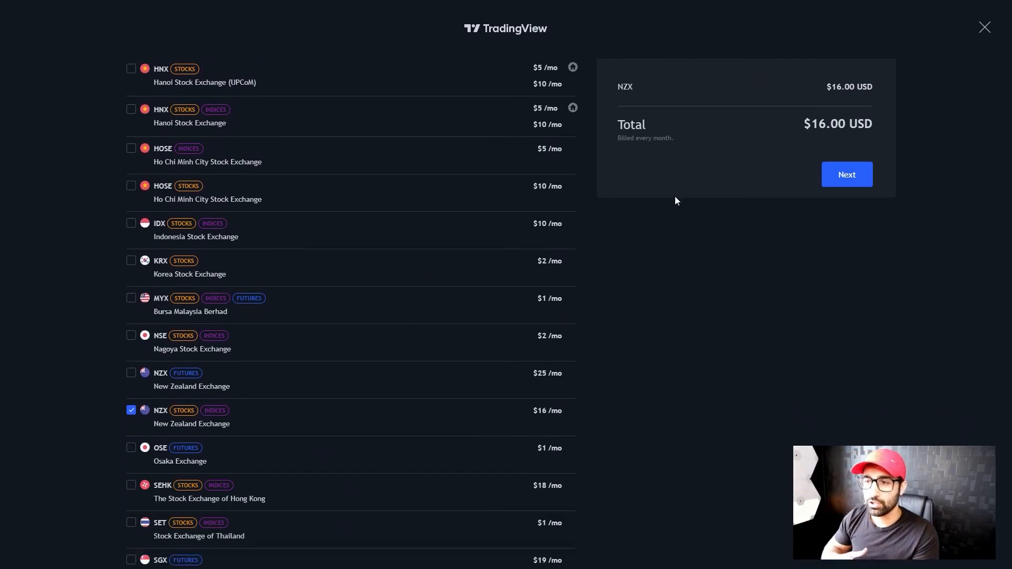
pyautogui.moveTo(715, 283)
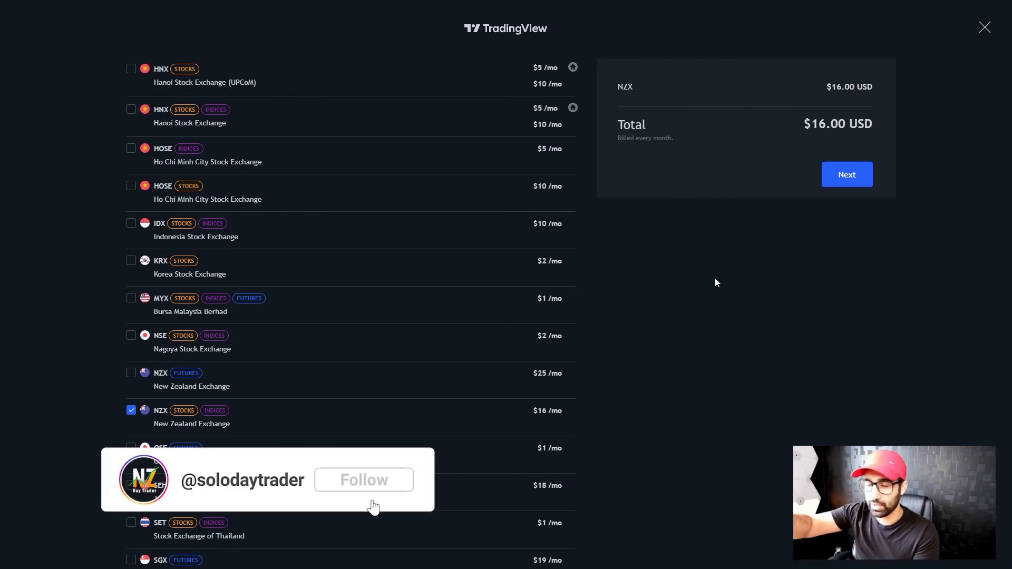
pyautogui.click(363, 480)
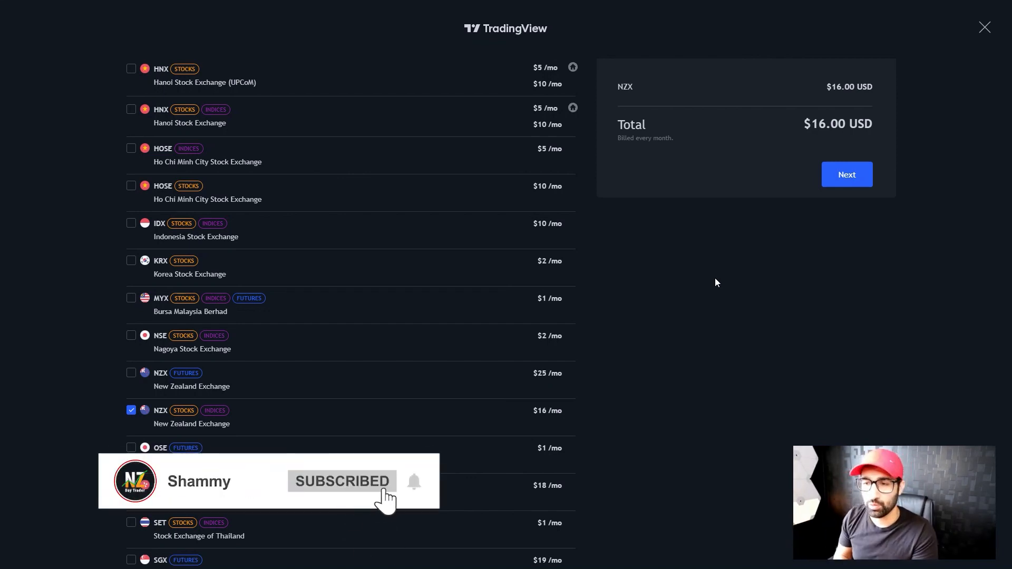
pyautogui.moveTo(671, 187)
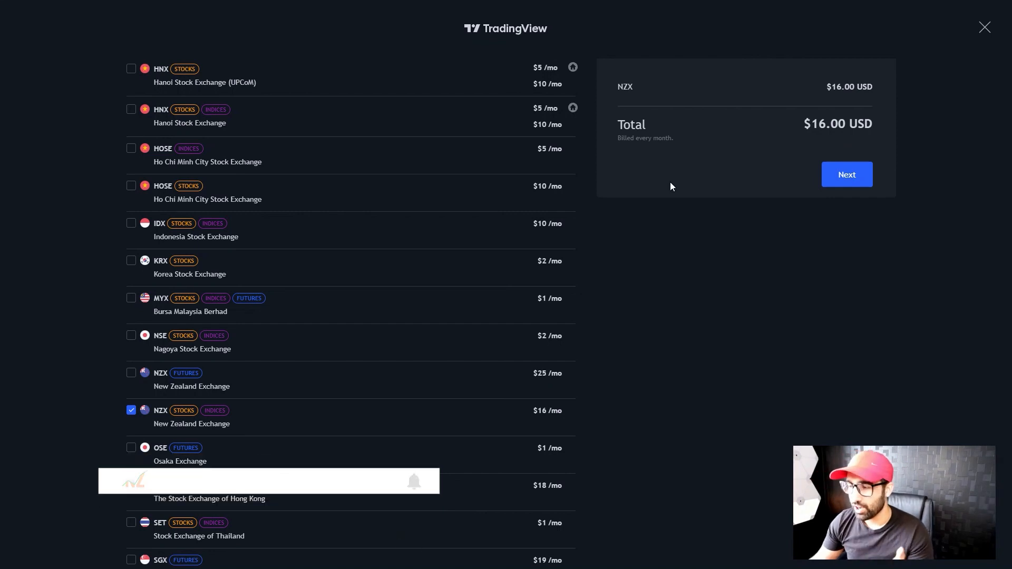